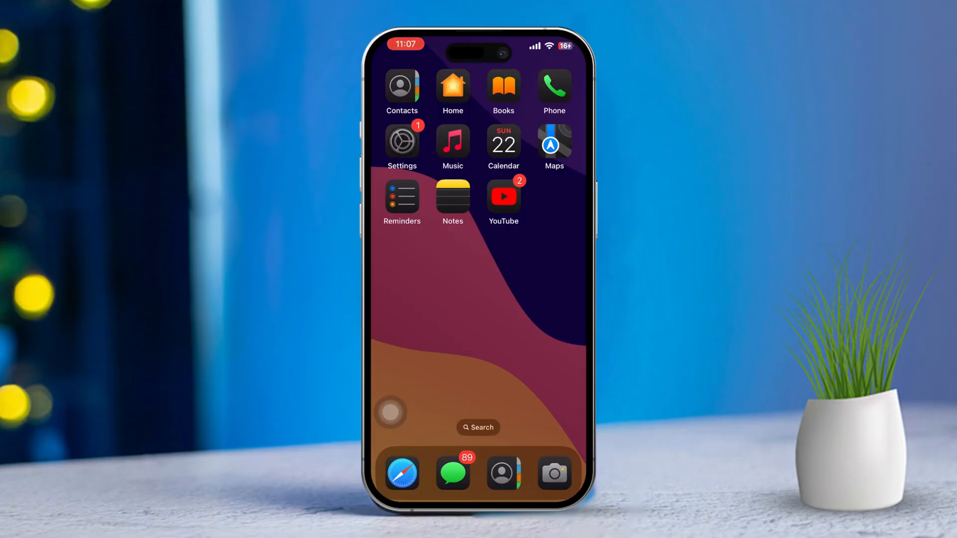
Open Safari and load speedtest.net from the suggestion for typed 'sp'
left_click(402, 473)
type("s")
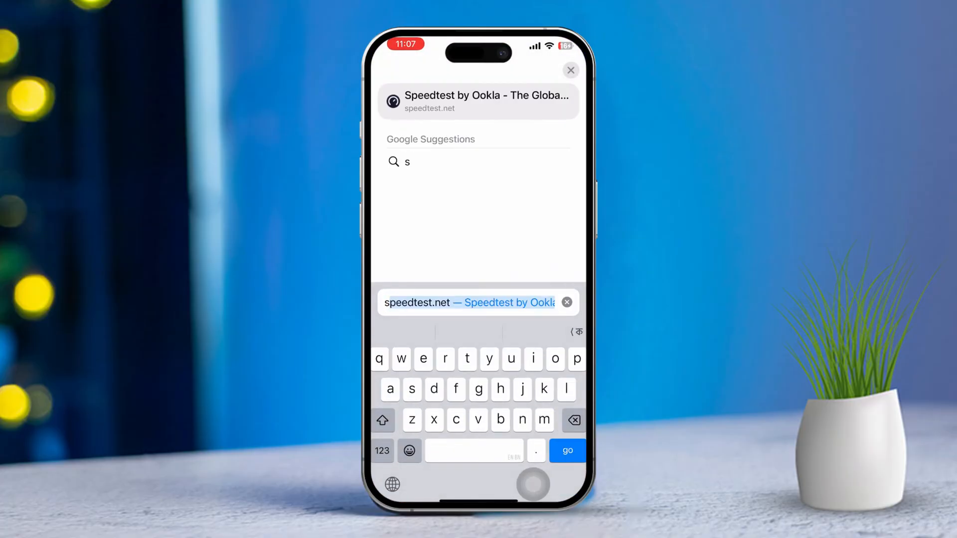
type("p")
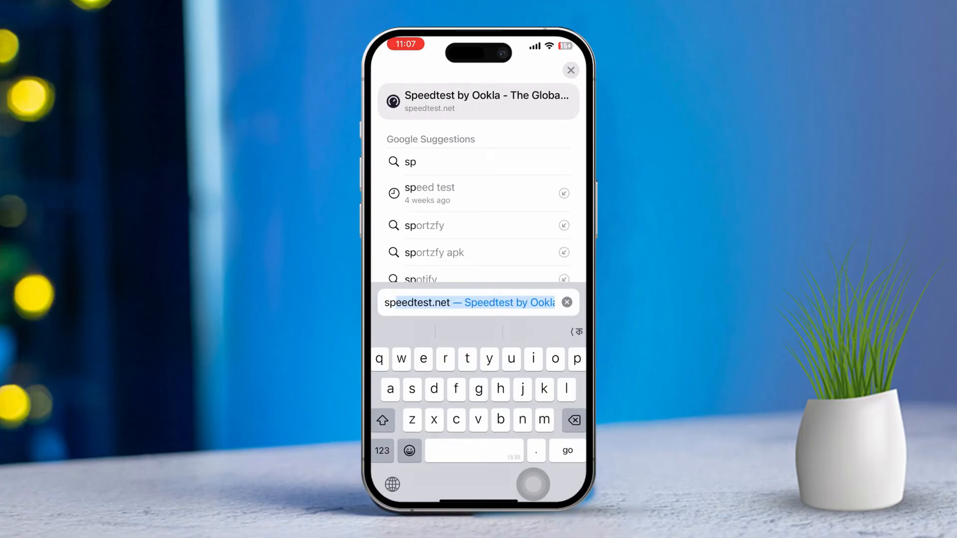
left_click(478, 101)
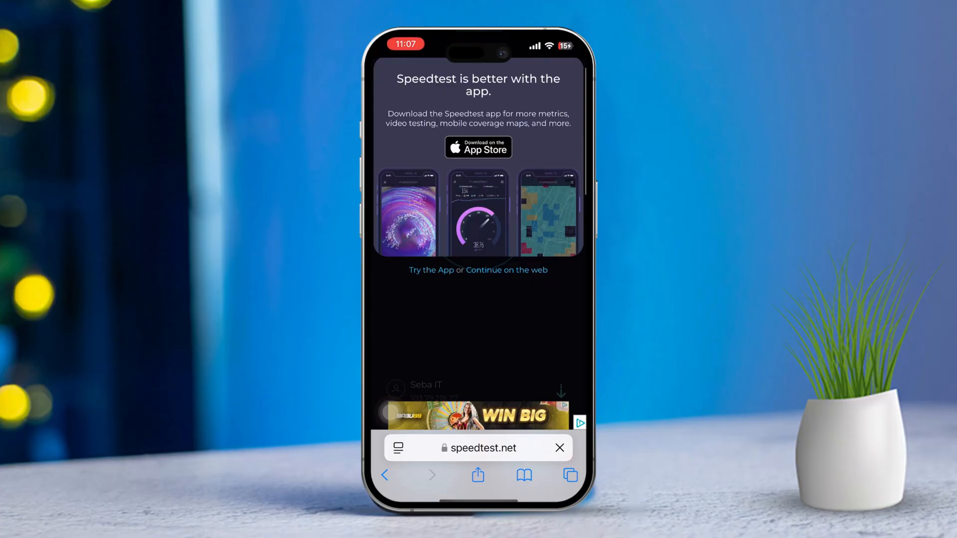
Leave the Speedtest page in Safari and return to the first Home Screen page
left_click(478, 147)
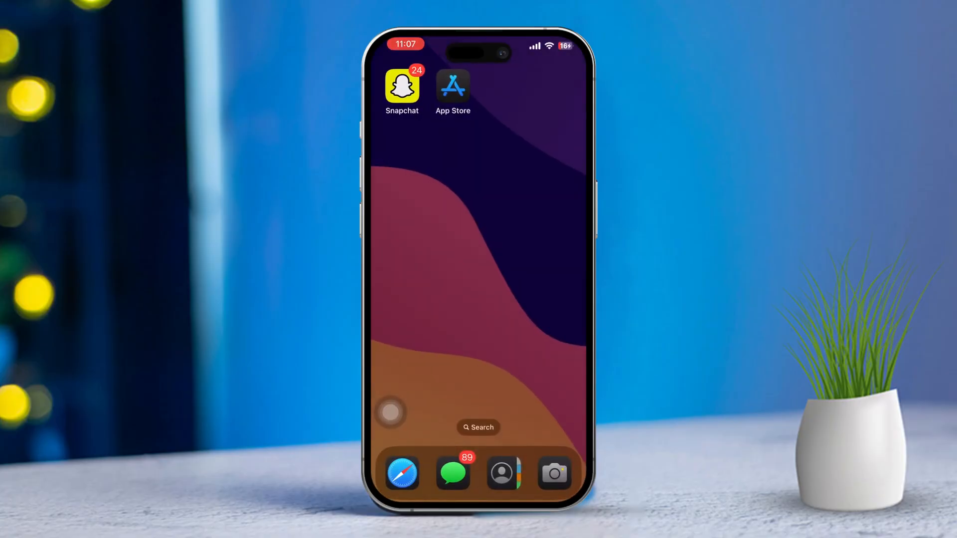
left_click(451, 85)
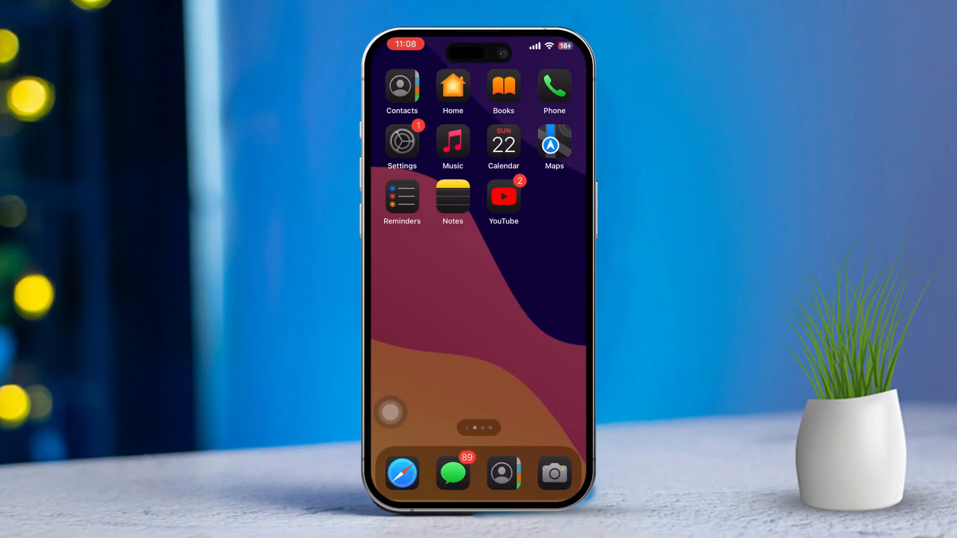
Open Settings > General > Date & Time to confirm Set Automatically is on
left_click(402, 142)
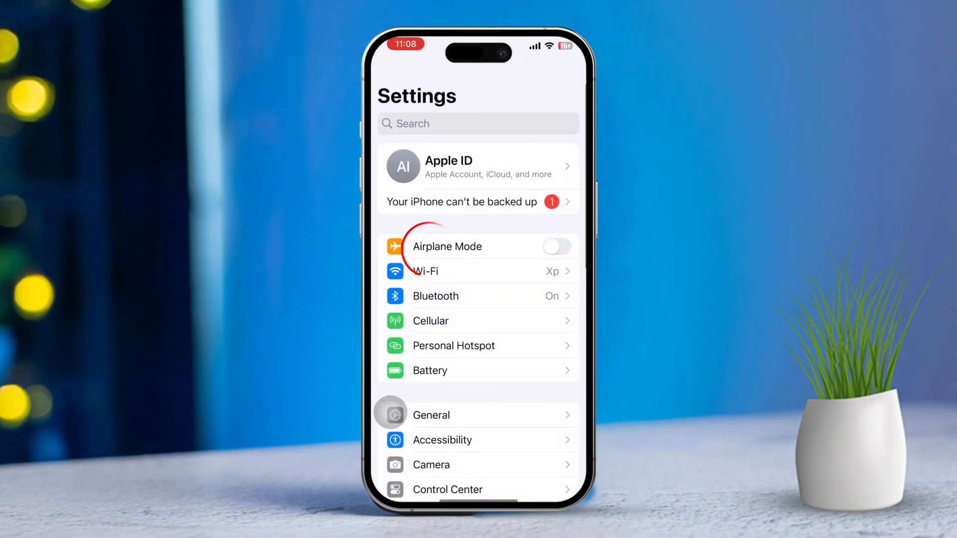
left_click(430, 416)
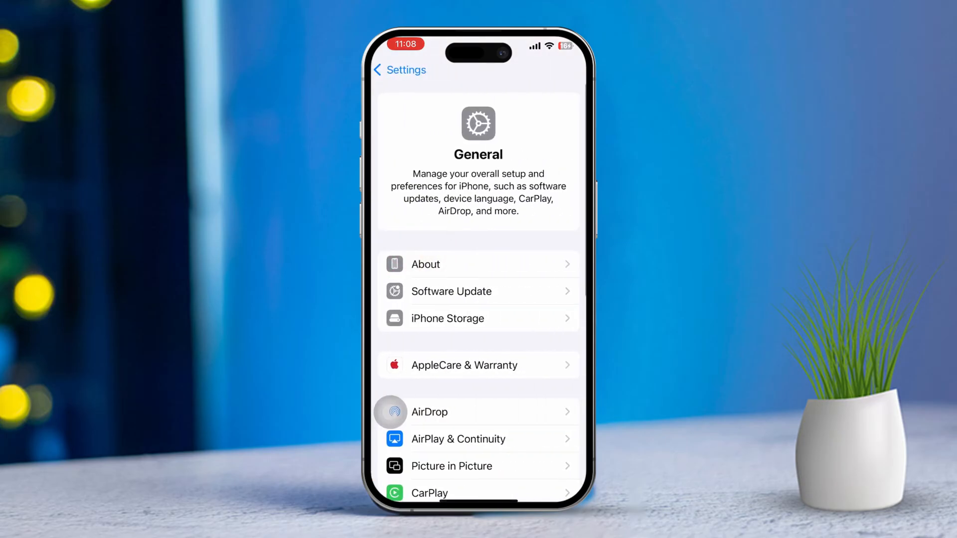
scroll("up", 3)
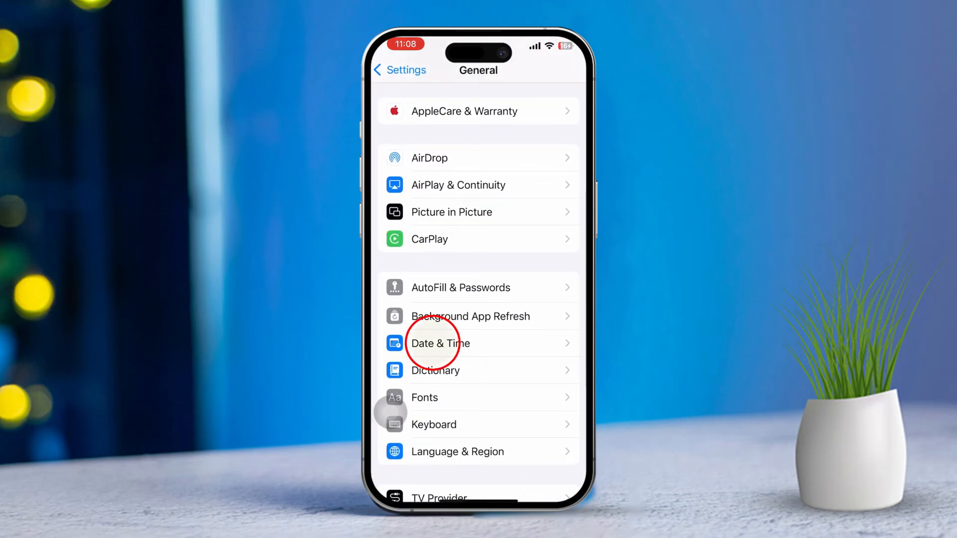
left_click(438, 343)
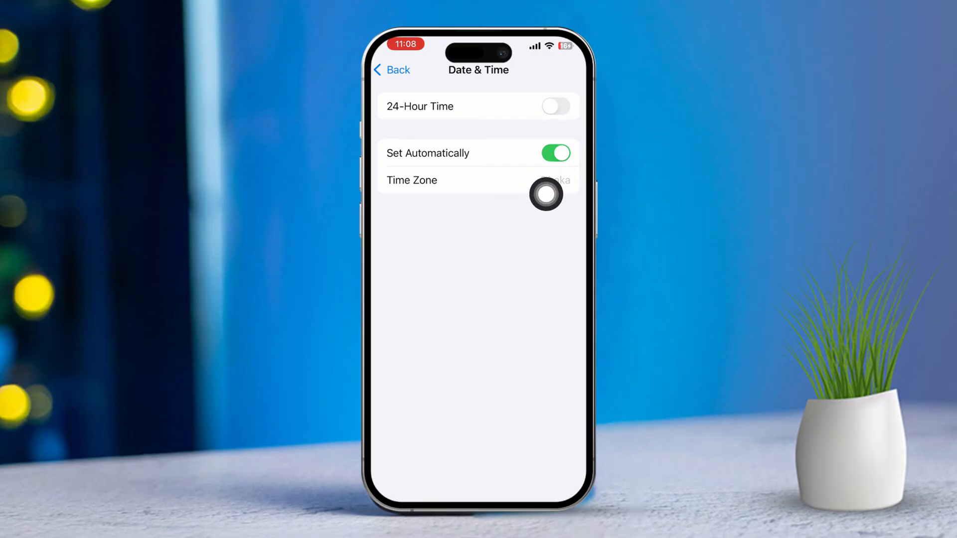
mouse_move(564, 169)
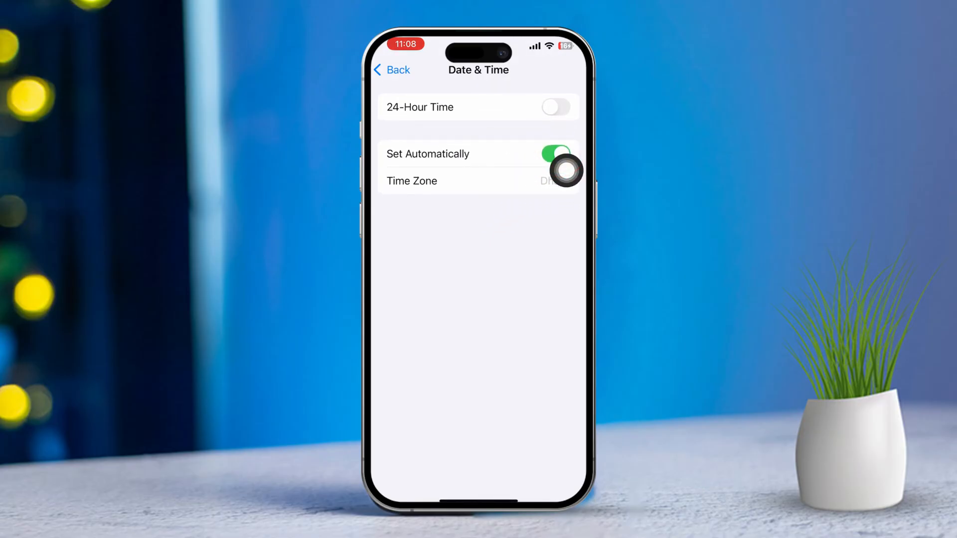
mouse_move(386, 347)
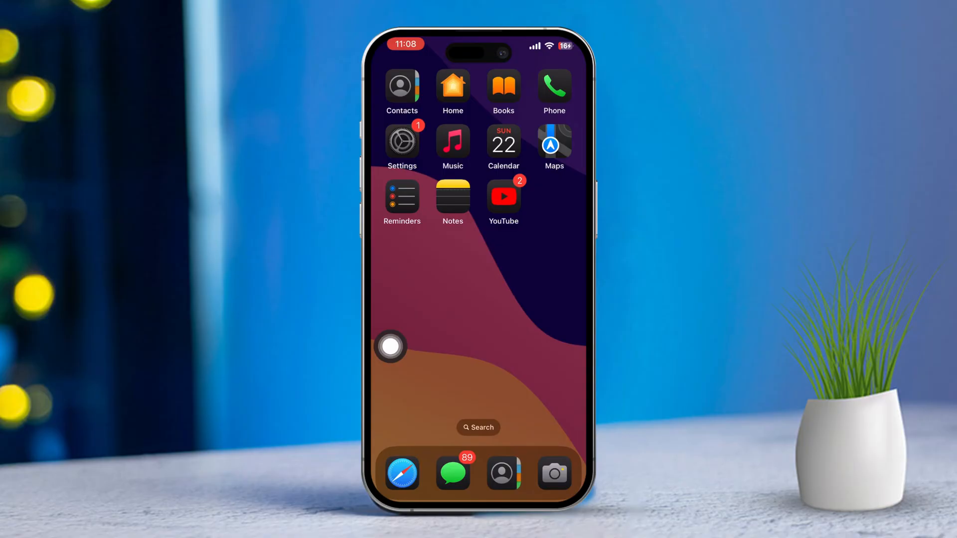
Open the Apple ID page in Settings and sign out of the Apple account
left_click(402, 141)
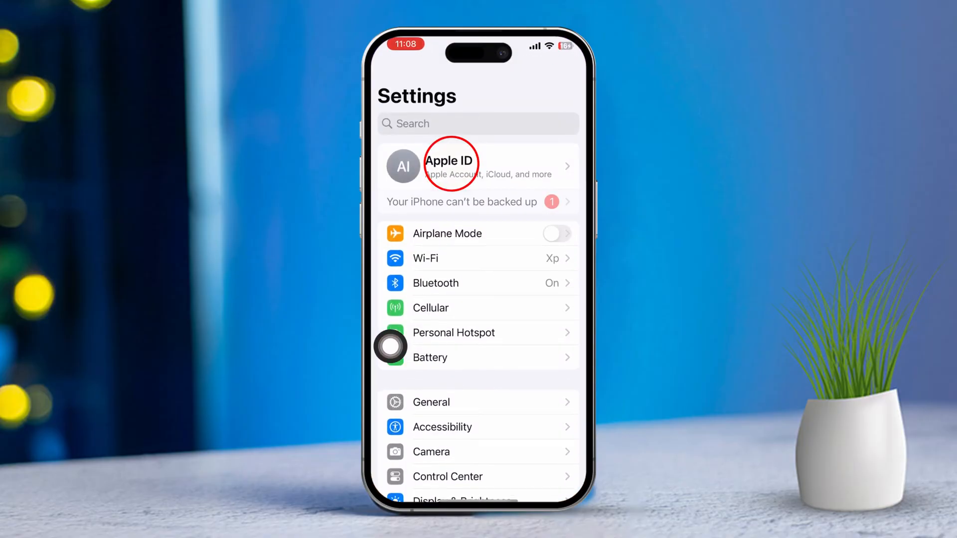
left_click(450, 165)
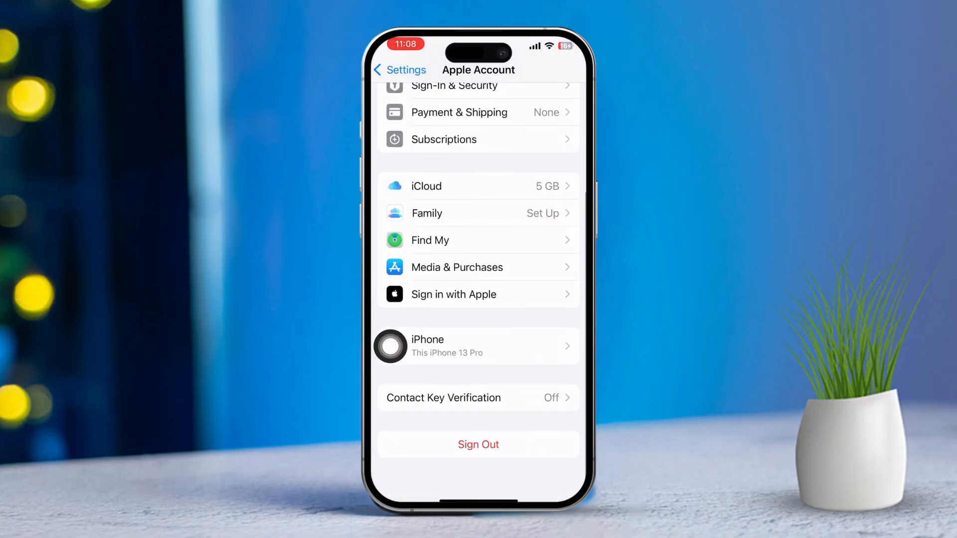
left_click(478, 444)
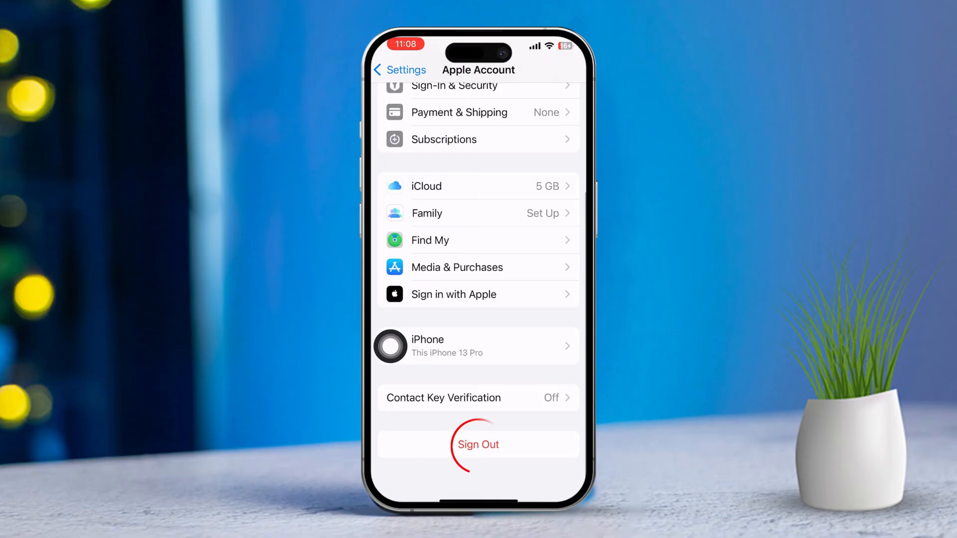
left_click(478, 444)
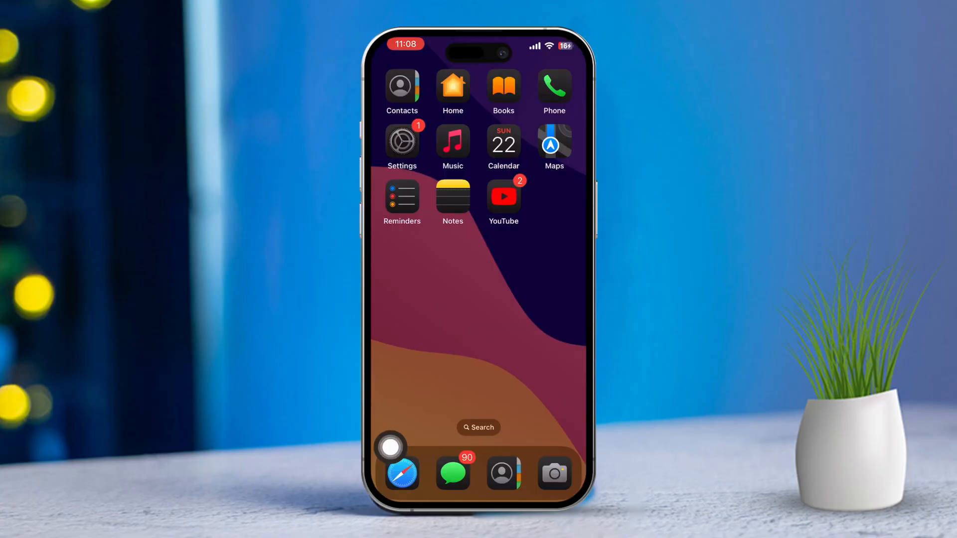
Restart the iPhone via AssistiveTouch Device > More > Restart, confirming the alert
left_click(391, 446)
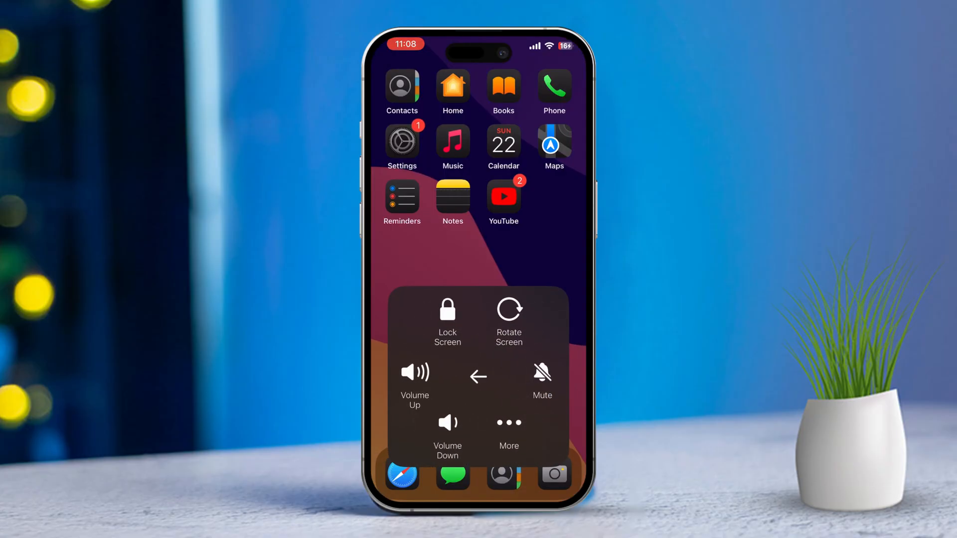
left_click(509, 423)
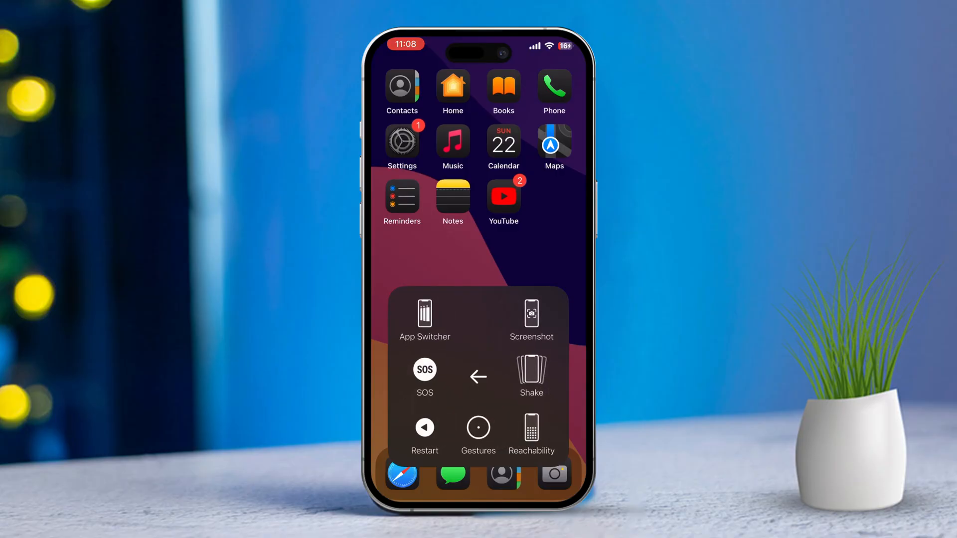
left_click(424, 427)
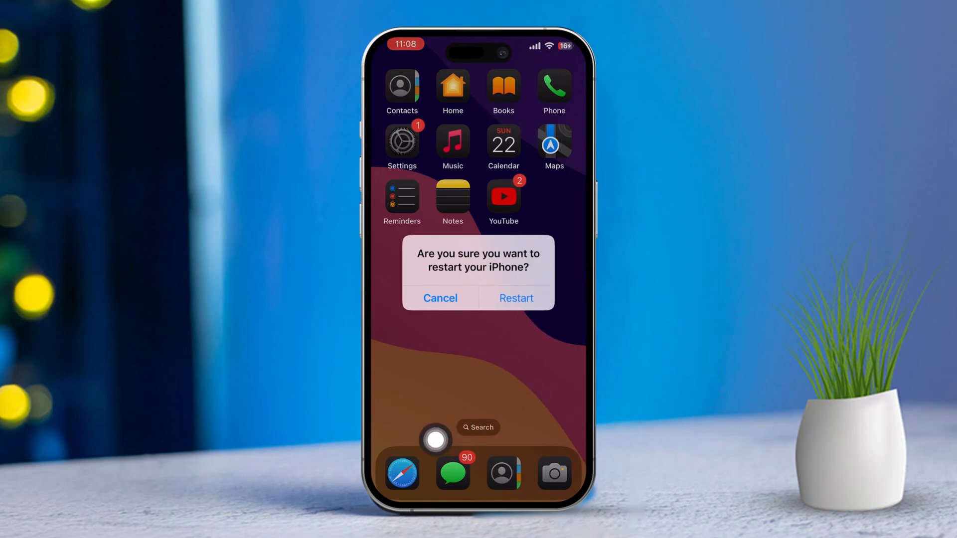
left_click(441, 298)
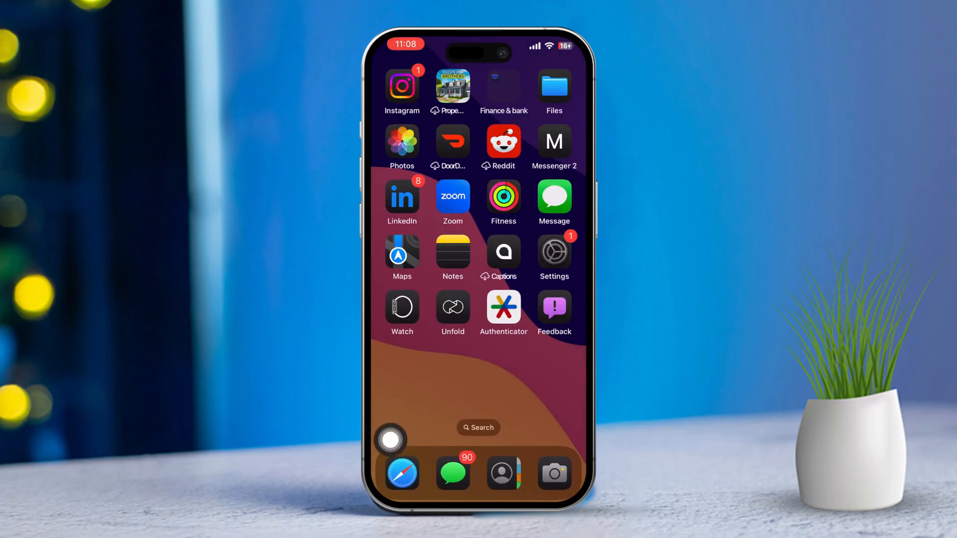
left_click(553, 256)
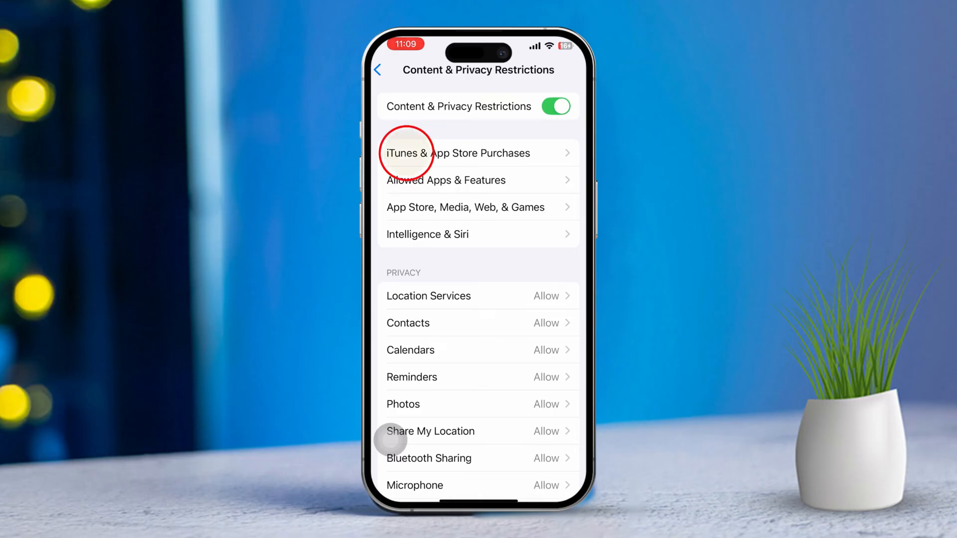
Check that iTunes & App Store Purchases allows installing and deleting apps
left_click(457, 153)
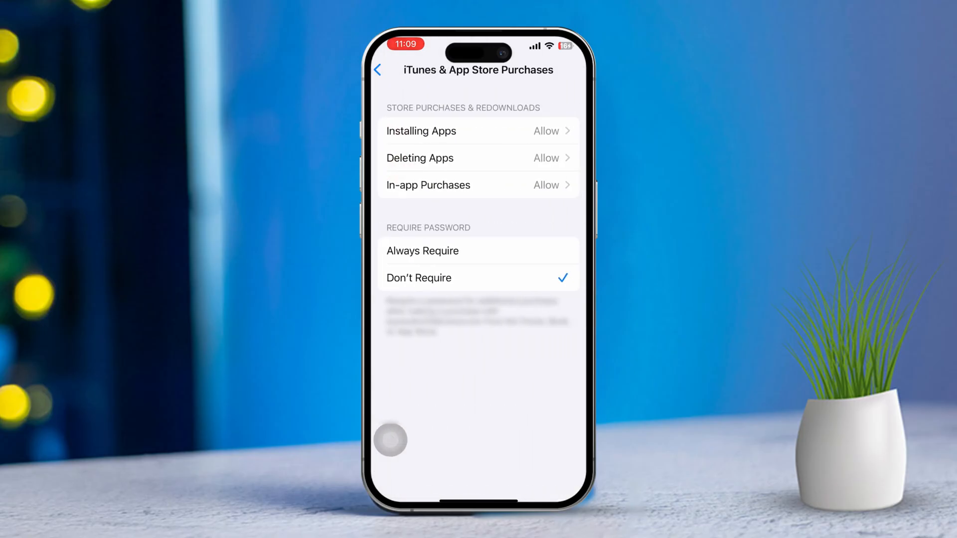